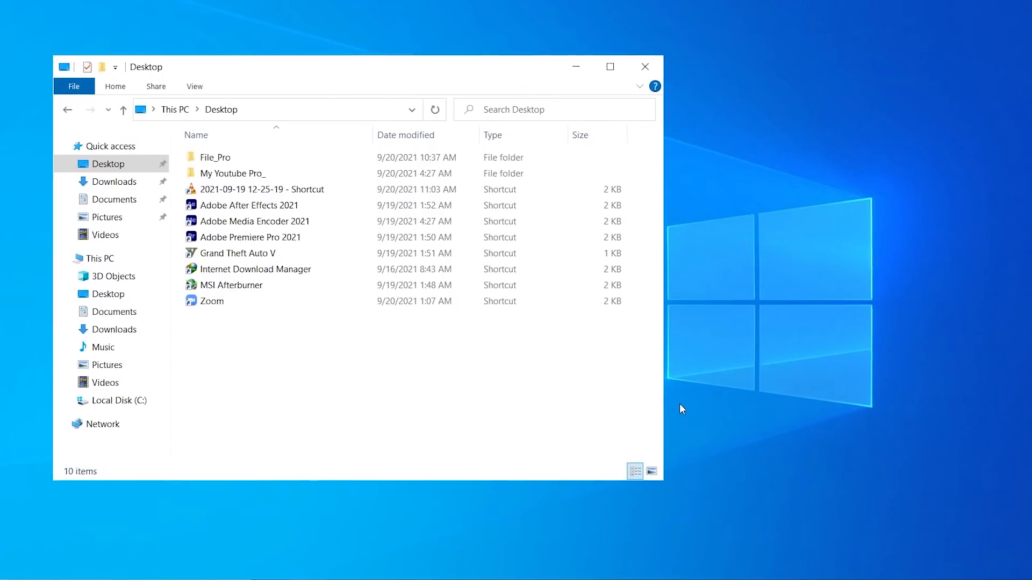
Hide the Desktop folder window to reveal the bare desktop, then trigger the next shortcut.
{"action": "left_click", "coordinate": [643, 66]}
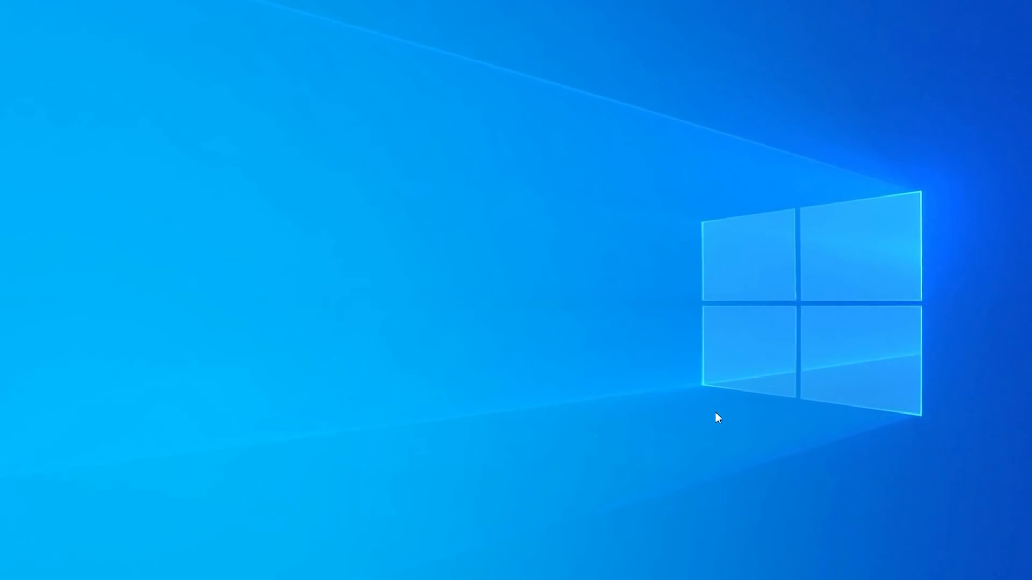
{"action": "mouse_move", "coordinate": [733, 429]}
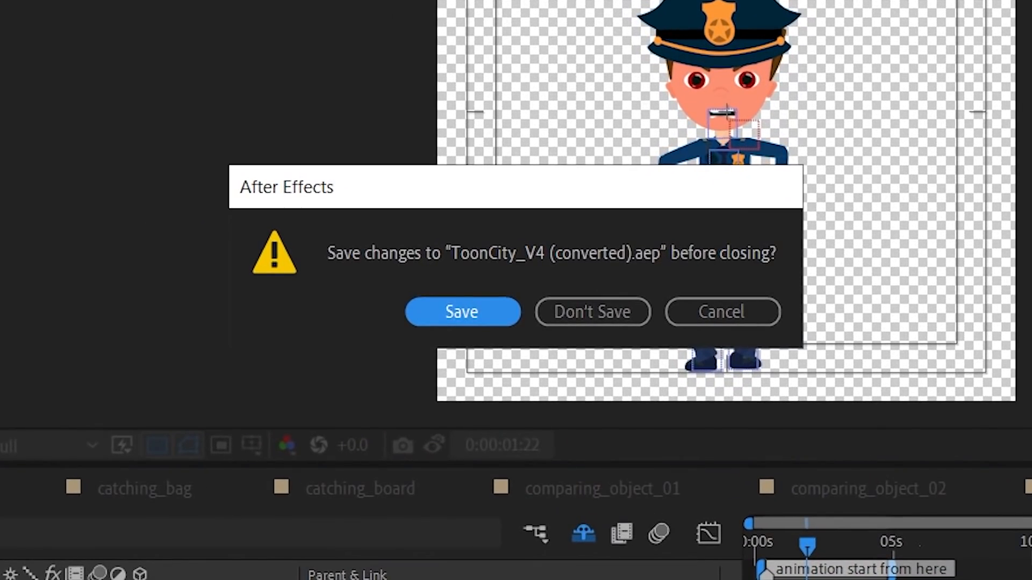
{"action": "key", "text": "Win+L"}
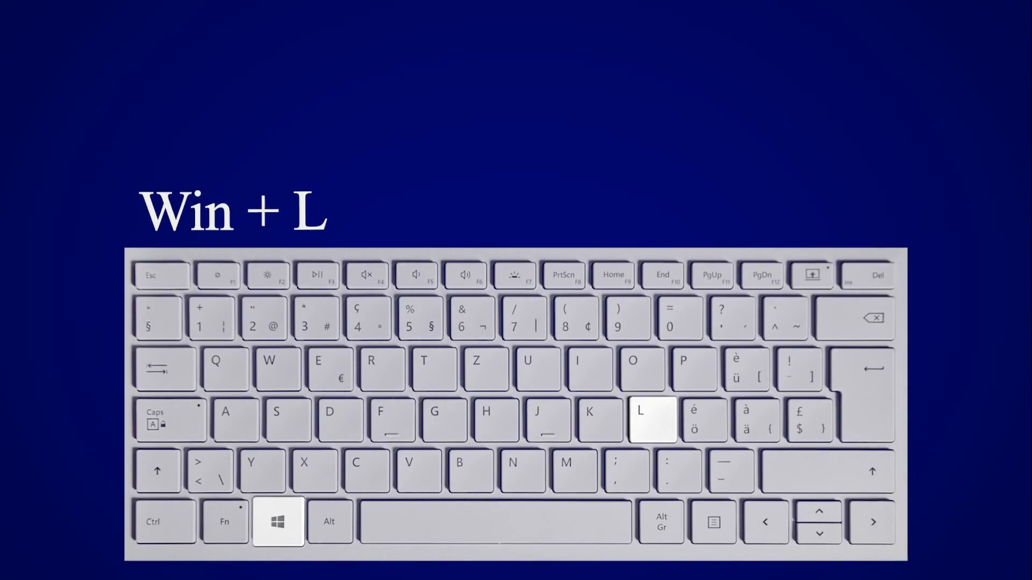
{"action": "key", "text": "Win+L"}
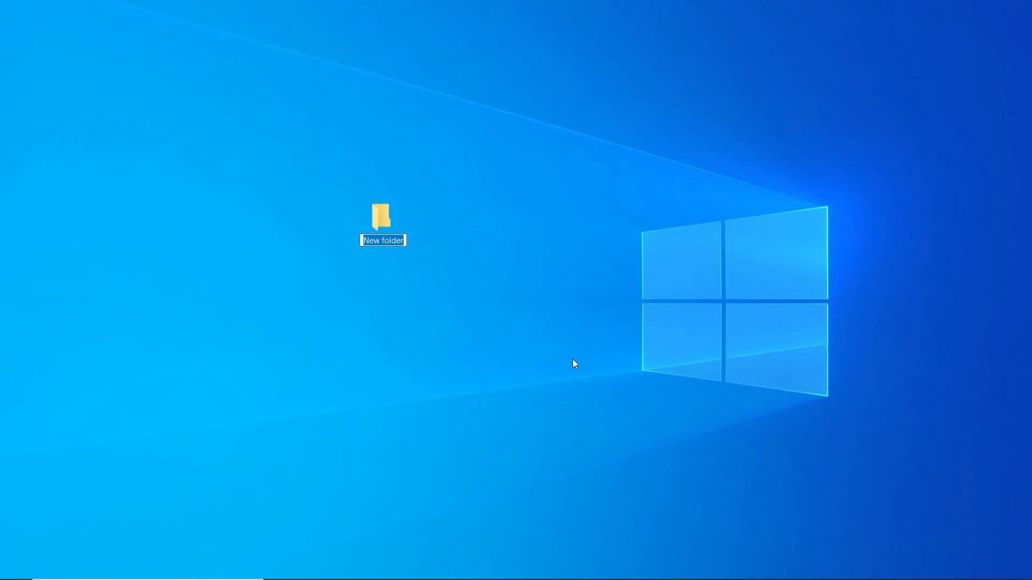
Name the new desktop folder 'All files' and confirm it.
{"action": "type", "text": "All file"}
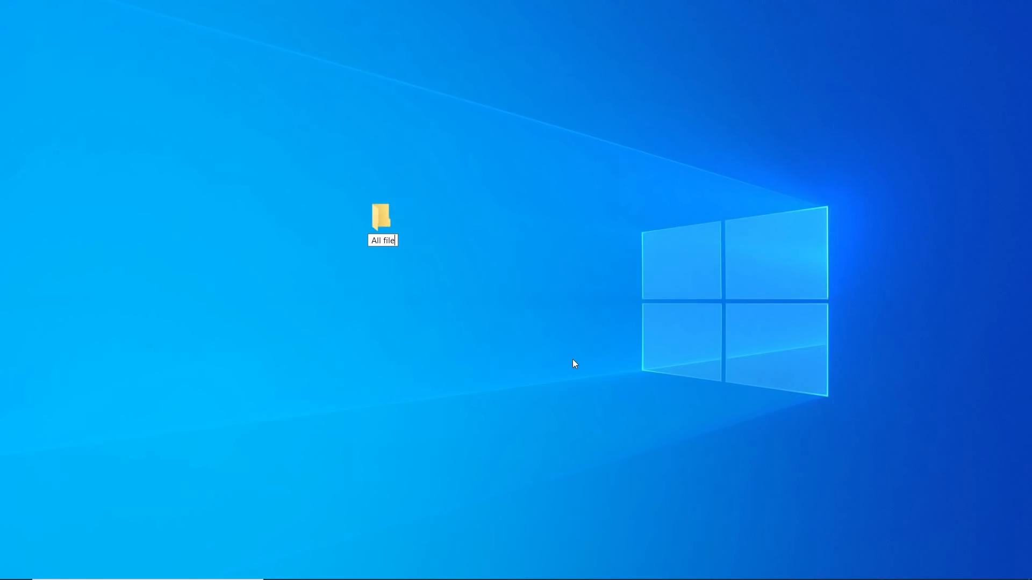
{"action": "type", "text": "s"}
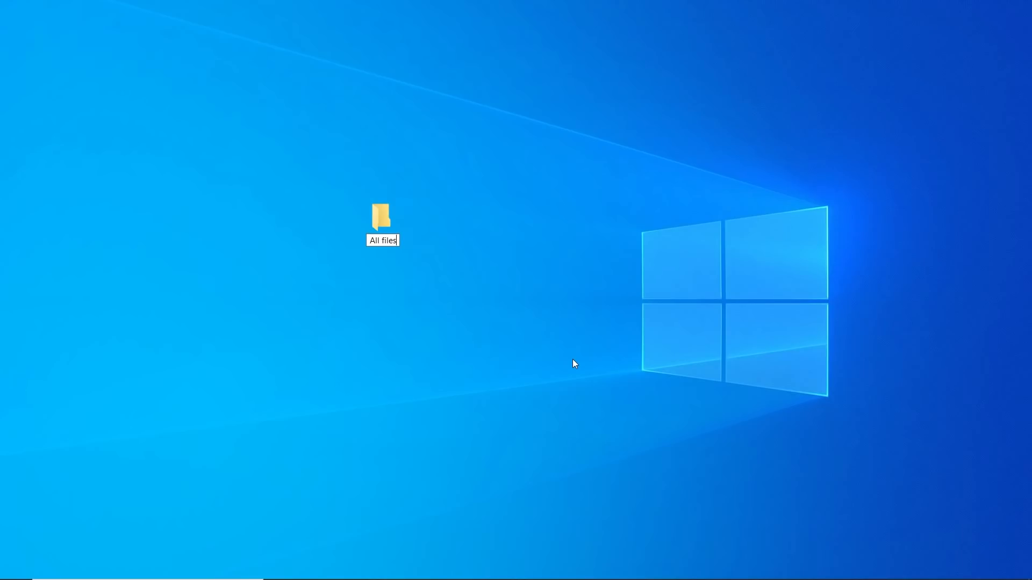
{"action": "left_click", "coordinate": [374, 219]}
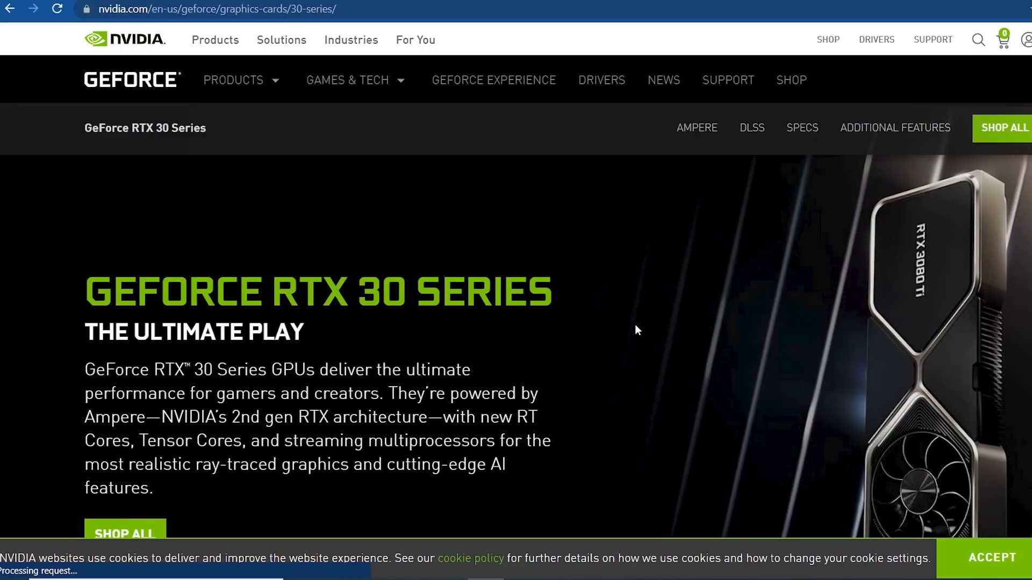
Use the Win+I shortcut while the NVIDIA GeForce RTX 30 Series page is shown.
{"action": "key", "text": "Win+i"}
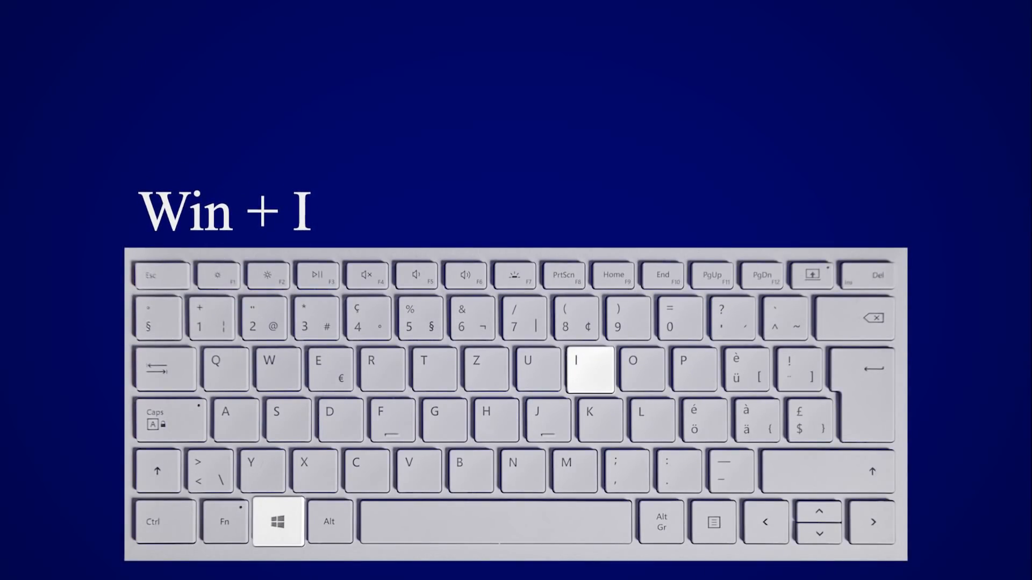
{"action": "key", "text": "win+i"}
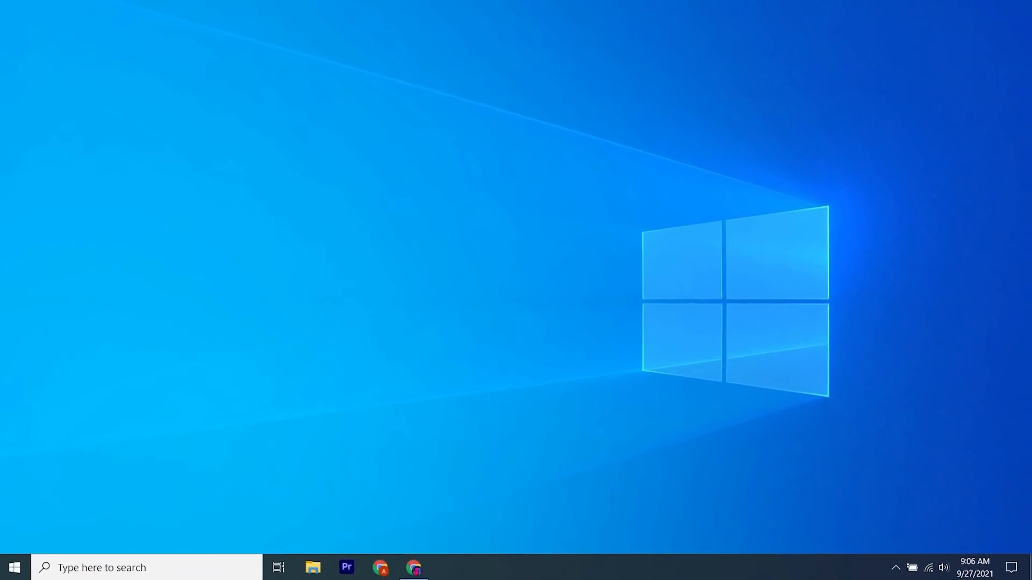
Bring up the Start button's quick-access menu of system tools.
{"action": "right_click", "coordinate": [14, 568]}
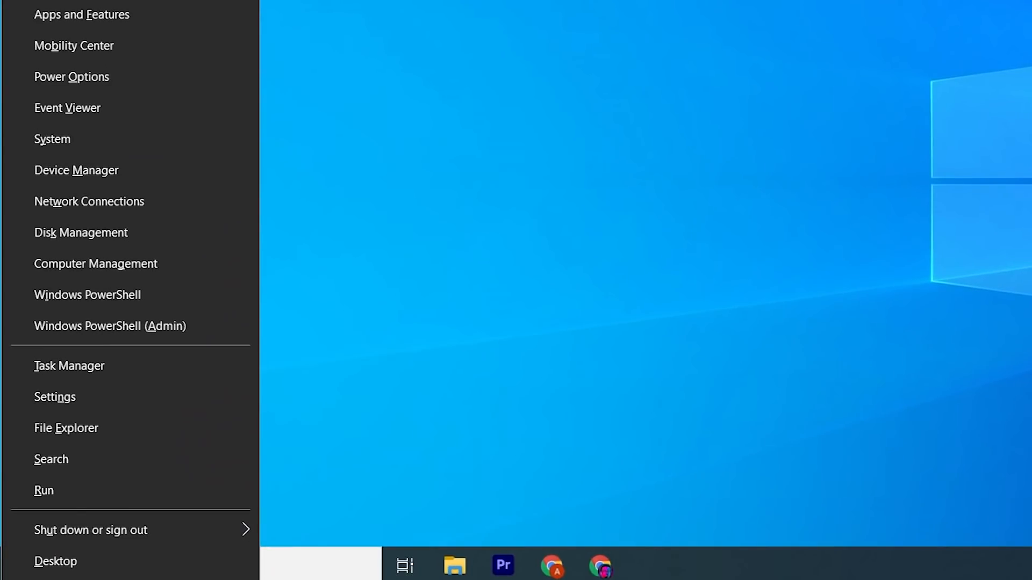
{"action": "mouse_move", "coordinate": [164, 428]}
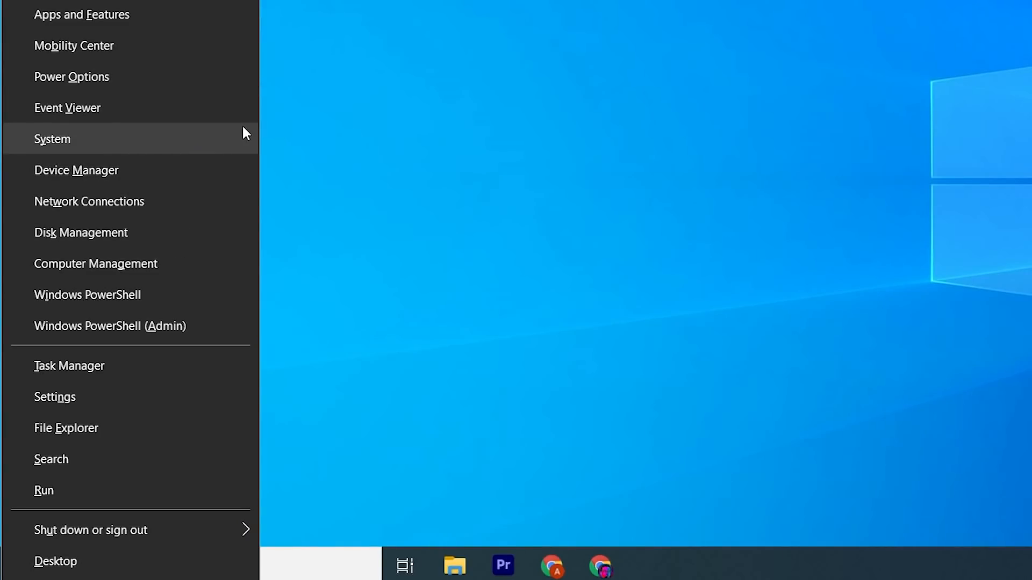
{"action": "mouse_move", "coordinate": [165, 299]}
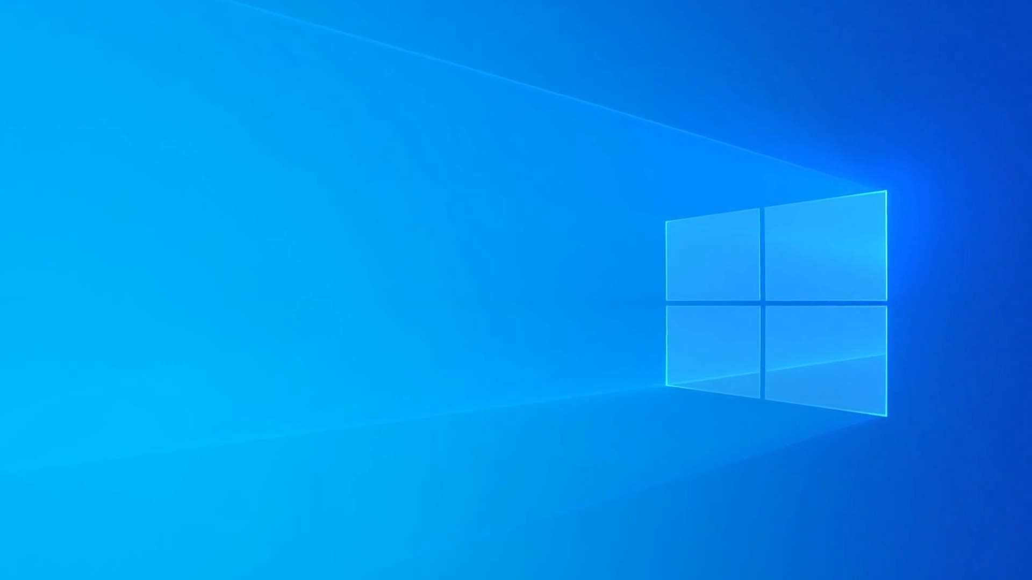
Dismiss the quick link menu and return to the plain desktop.
{"action": "key", "text": "Win+Tab"}
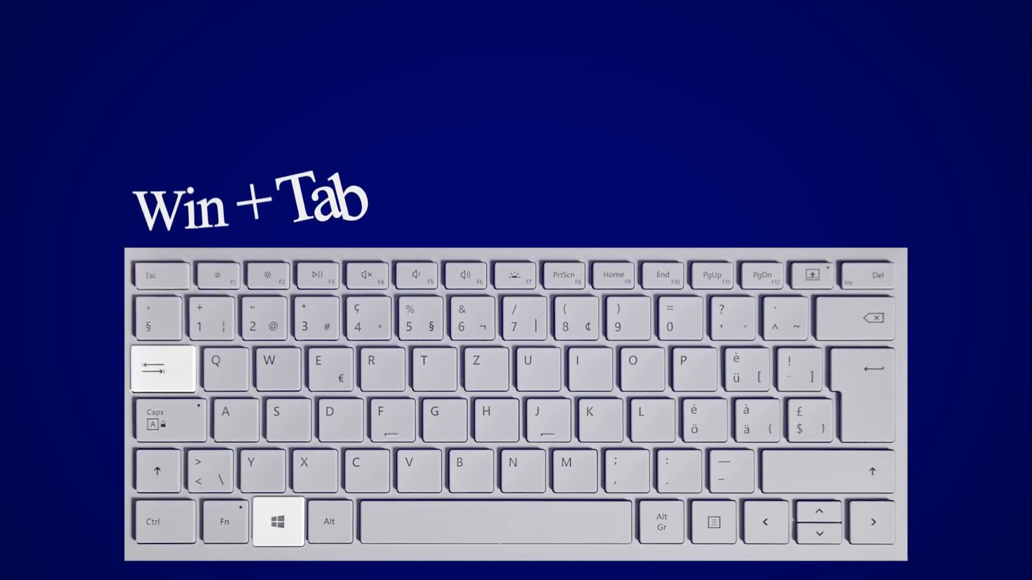
Show Task View with the work, gaming, WORK2 and Desktop 4 desktops, then switch to the previous desktop.
{"action": "key", "text": "Win+Tab"}
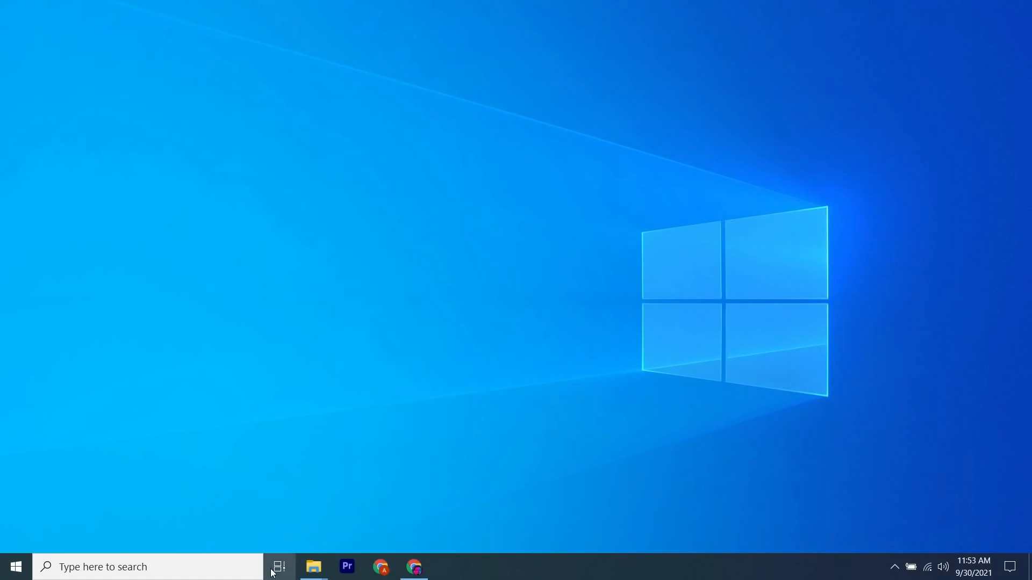
{"action": "left_click", "coordinate": [278, 566]}
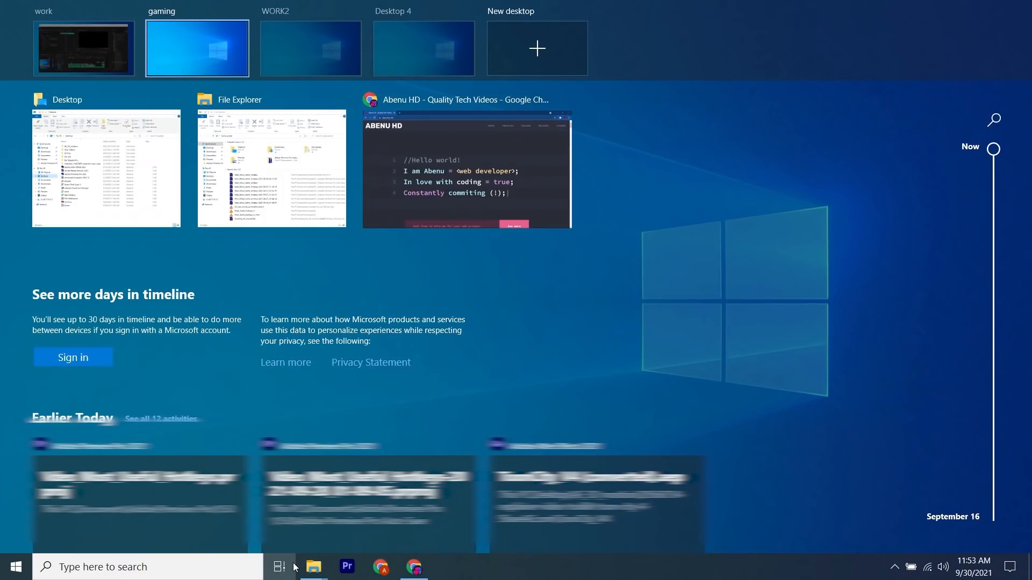
{"action": "key", "text": "Win+Ctrl+Left"}
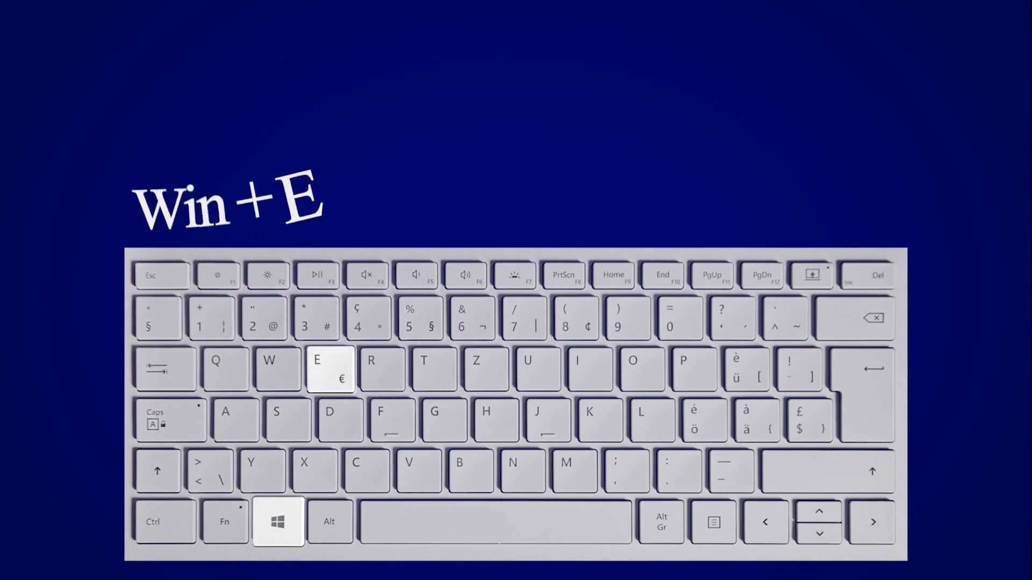
{"action": "key", "text": "Win+e"}
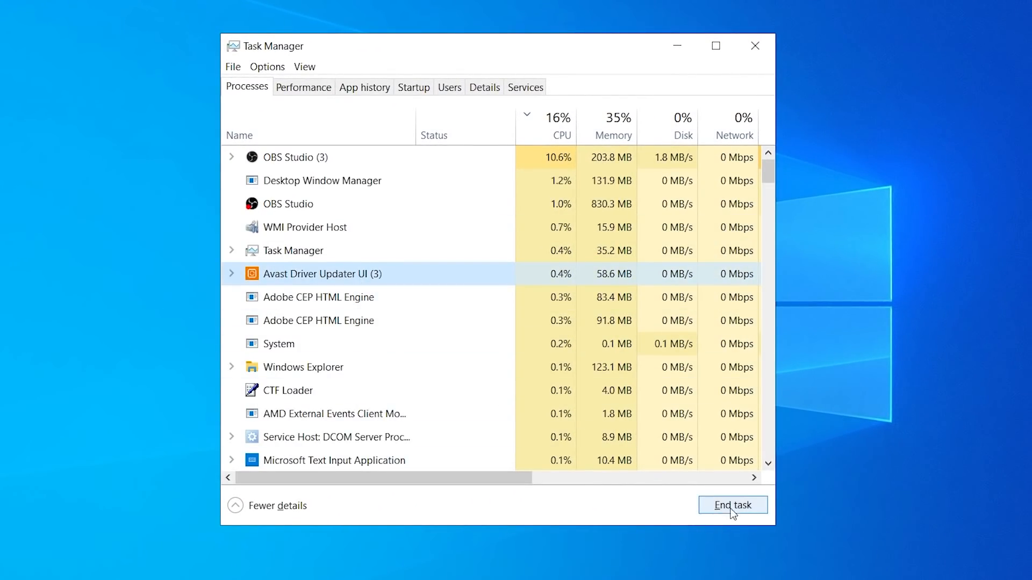
End the Avast Driver Updater UI process from the Processes list.
{"action": "left_click", "coordinate": [732, 505]}
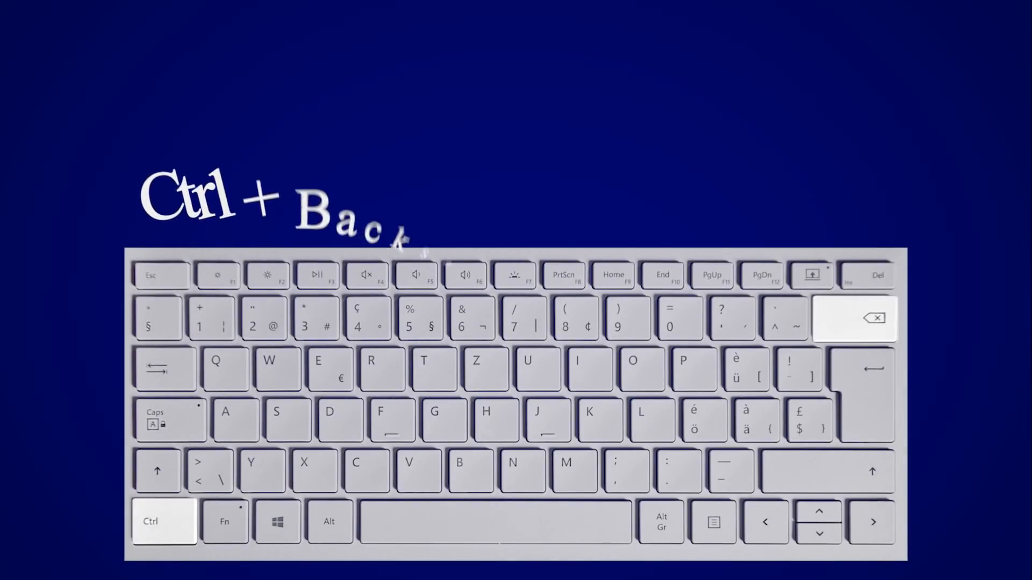
Delete the last paragraph's closing words so it ends 'vero eros et a', then reposition the caret.
{"action": "key", "text": "ctrl+BackSpace"}
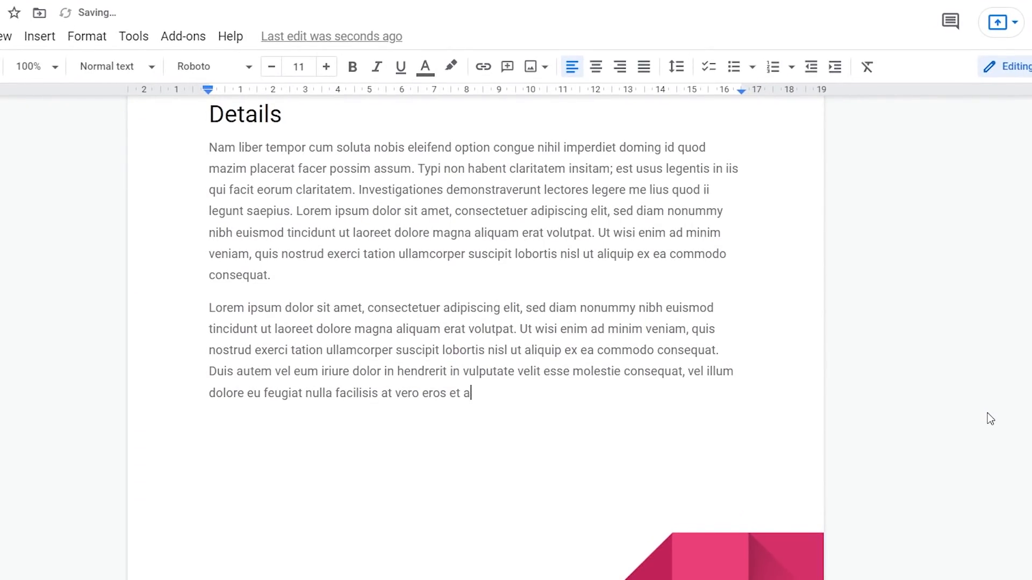
{"action": "key", "text": "BackSpace"}
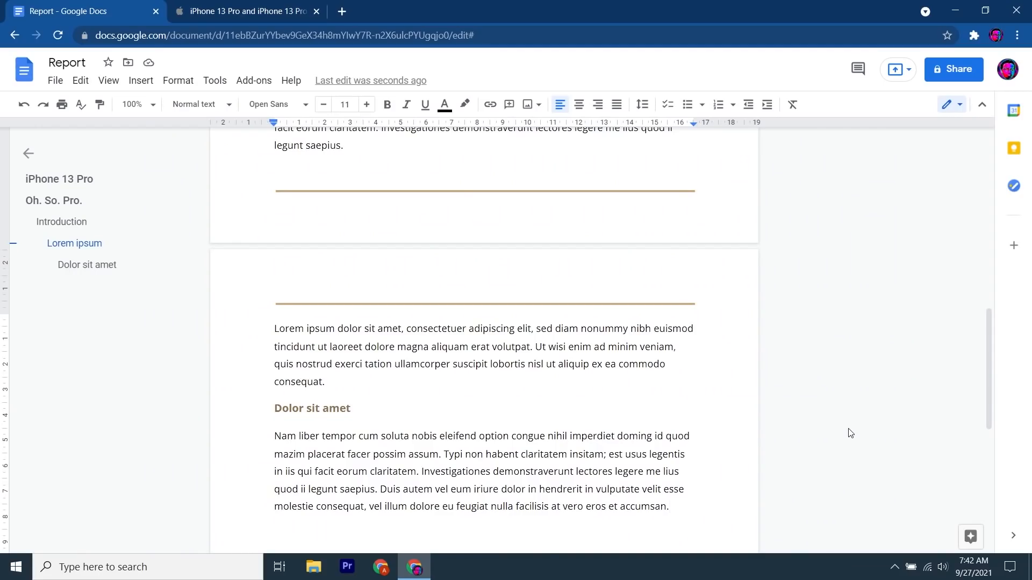
{"action": "key", "text": "ctrl+a"}
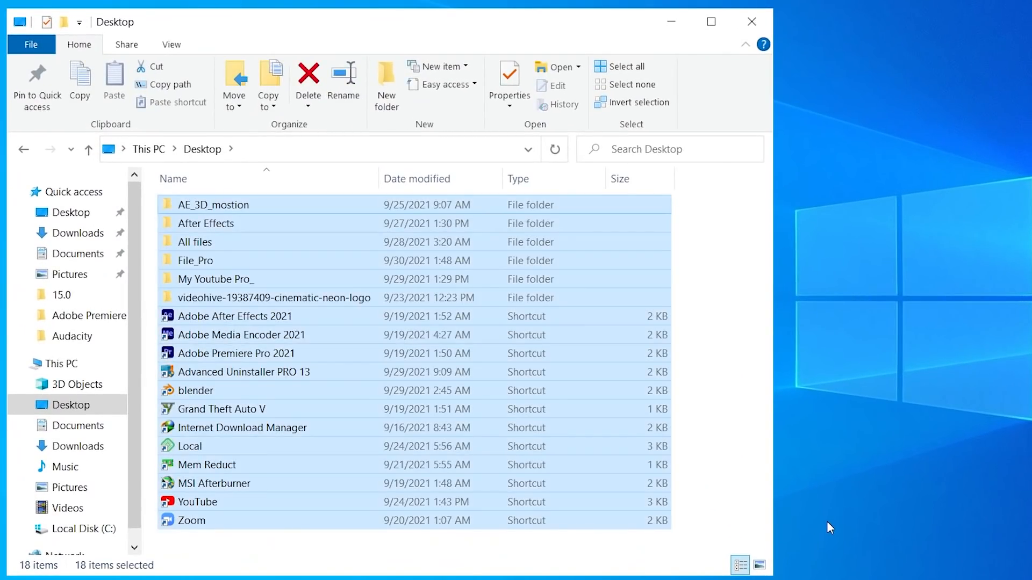
{"action": "left_click", "coordinate": [202, 223]}
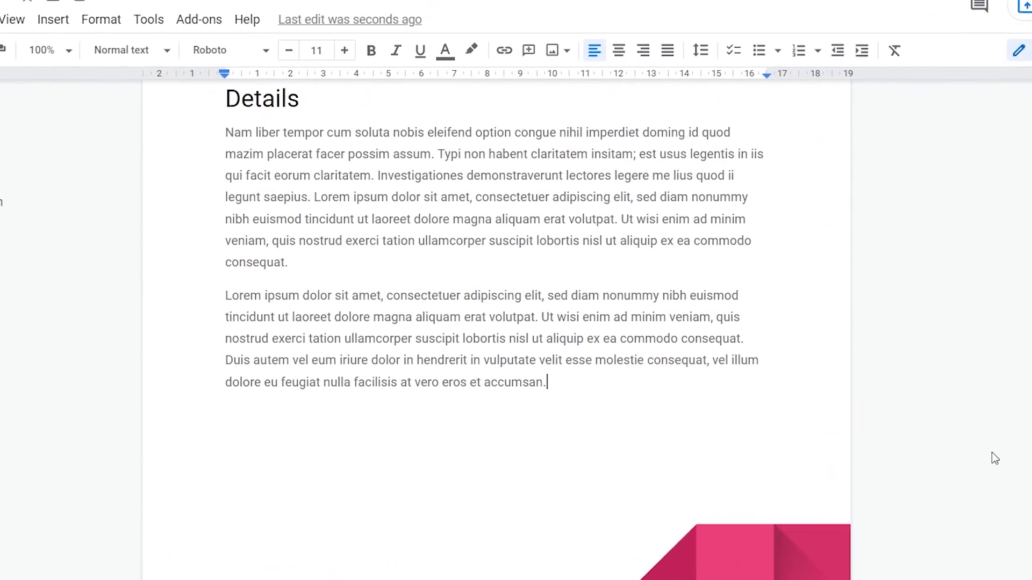
Select the last paragraph's closing words from 'molestie consequat' onward.
{"action": "left_click_drag", "start_coordinate": [278, 383], "coordinate": [545, 383]}
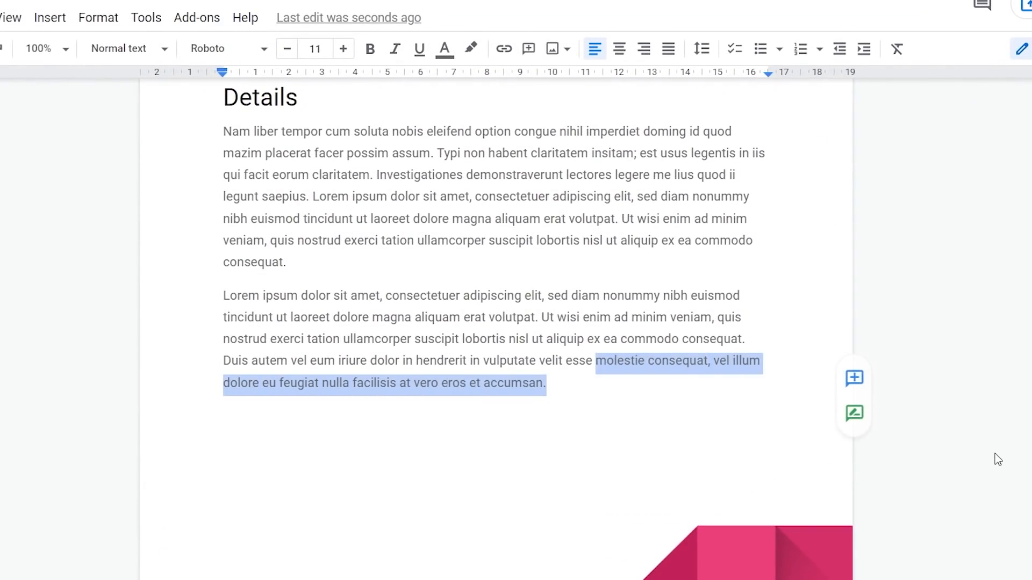
{"action": "scroll", "scroll_direction": "down", "scroll_amount": 3}
{"action": "type", "text": "will take you to the top of the document"}
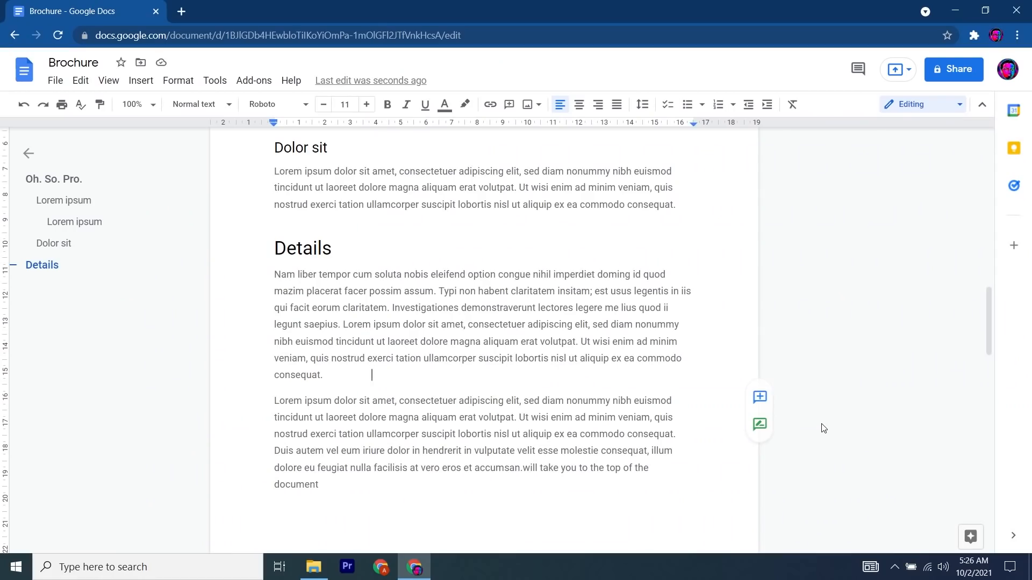
Jump to another part of the document, then switch to the iPhone 13 Pro Chrome tab.
{"action": "key", "text": "Win+v"}
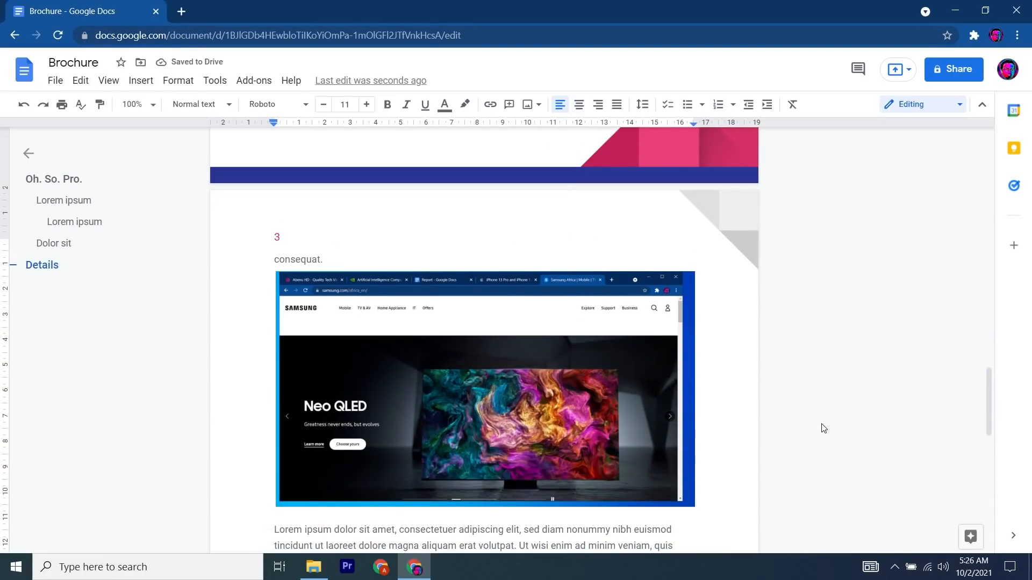
{"action": "left_click", "coordinate": [264, 12]}
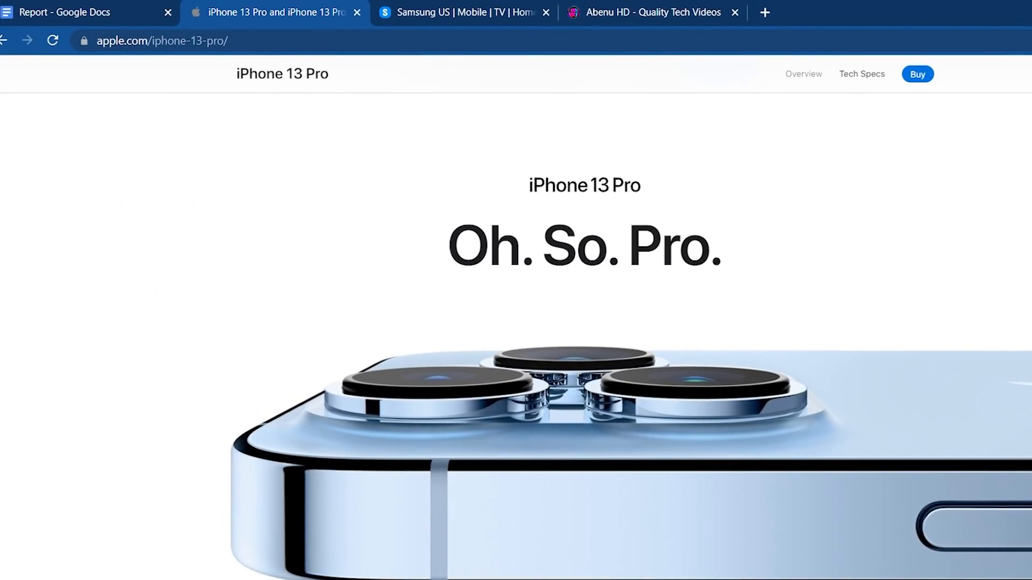
Cycle through the Samsung US, portfolio website and iPhone 13 Pro tabs, ending on Samsung US.
{"action": "left_click", "coordinate": [461, 12]}
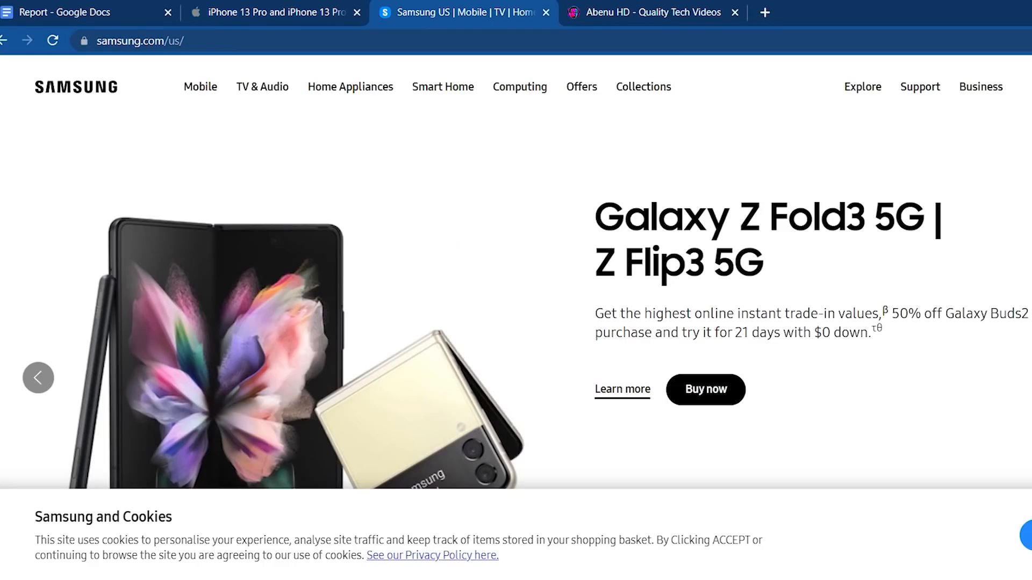
{"action": "left_click", "coordinate": [651, 12]}
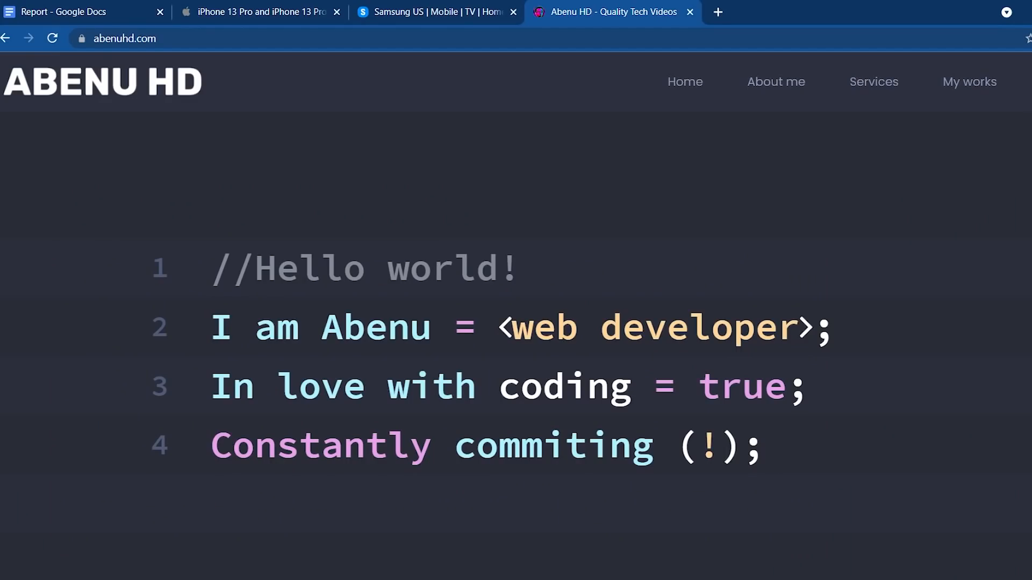
{"action": "left_click", "coordinate": [260, 12]}
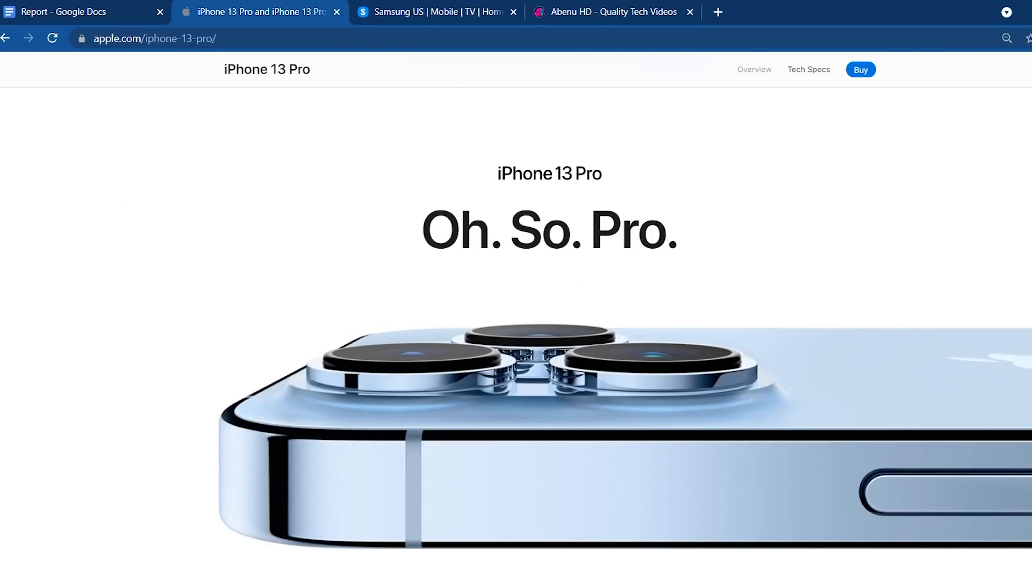
{"action": "left_click", "coordinate": [434, 12]}
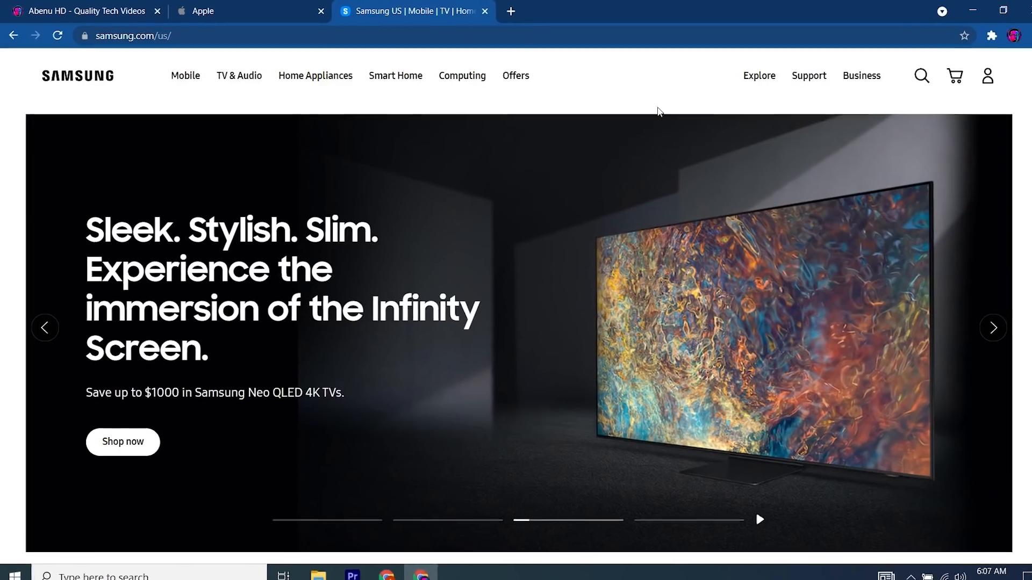